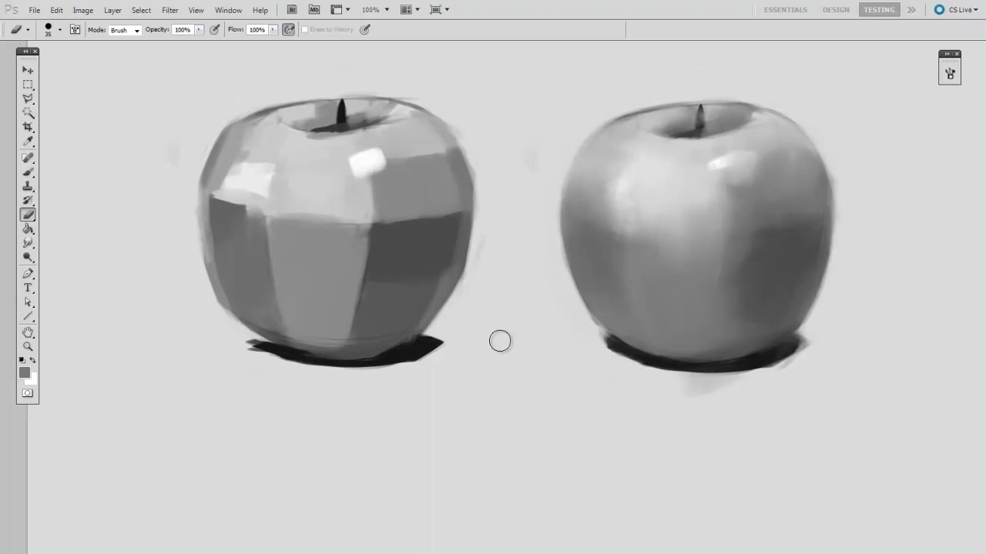
Step: Set a flattened 150 px brush tip at 10° angle and 20% roundness for blending
{"action": "left_click", "coordinate": [949, 72]}
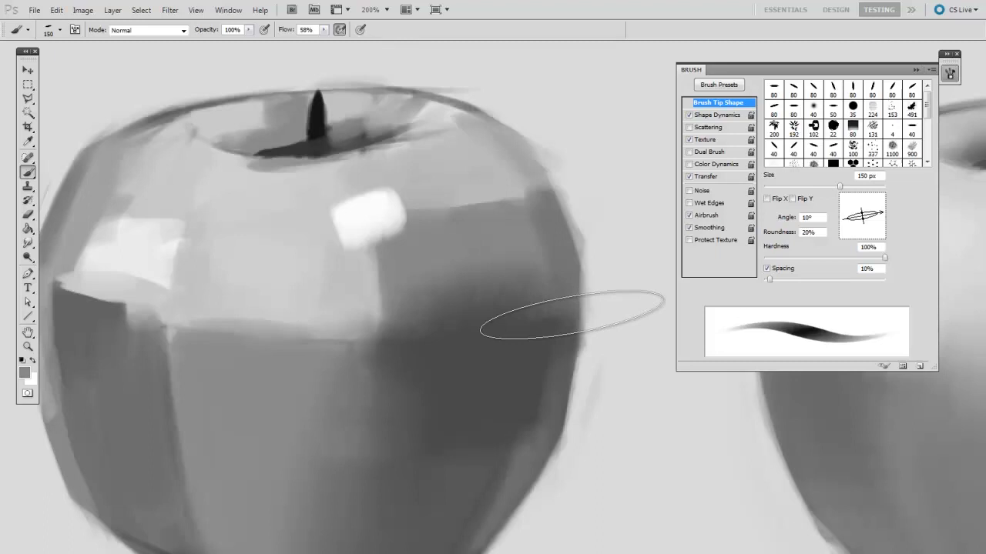
{"action": "left_click_drag", "start_coordinate": [570, 316], "coordinate": [508, 383]}
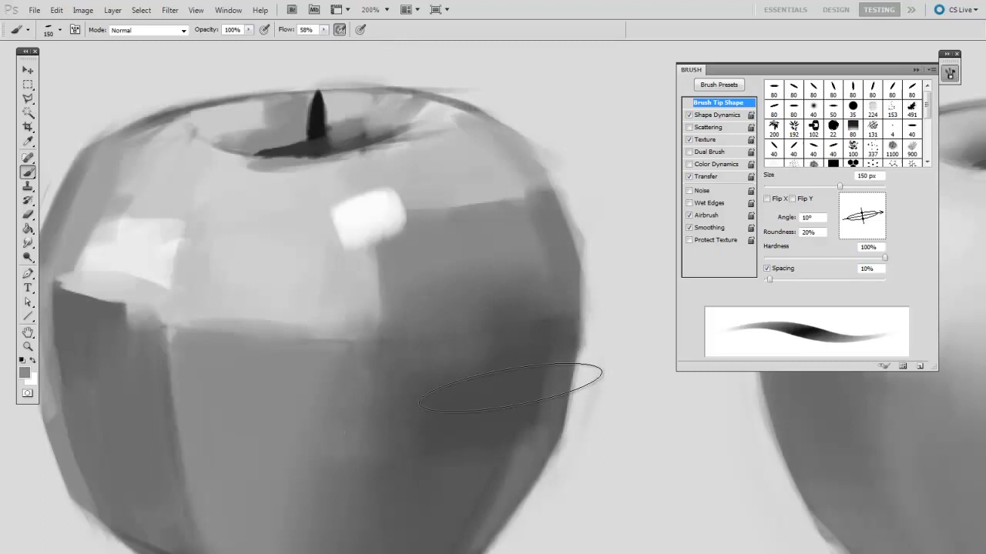